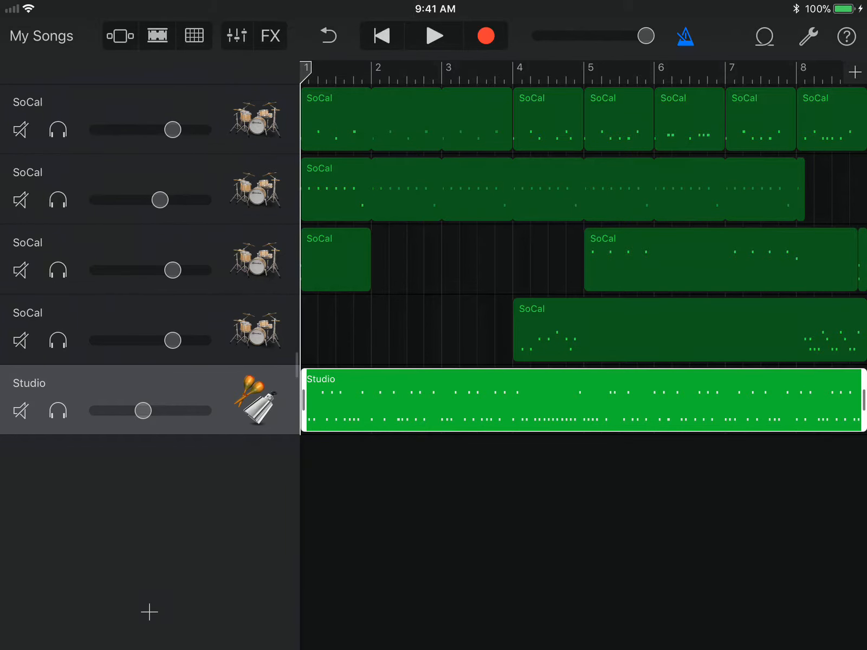
# Browse the Apple Loops collection and the Sound Library, then return to the loop list.
pyautogui.click(765, 36)
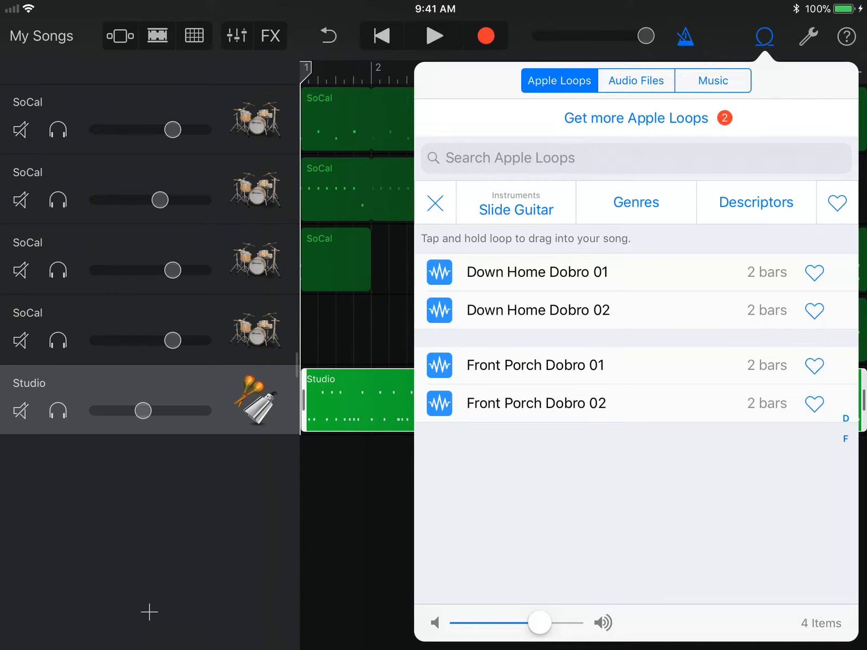
pyautogui.click(635, 118)
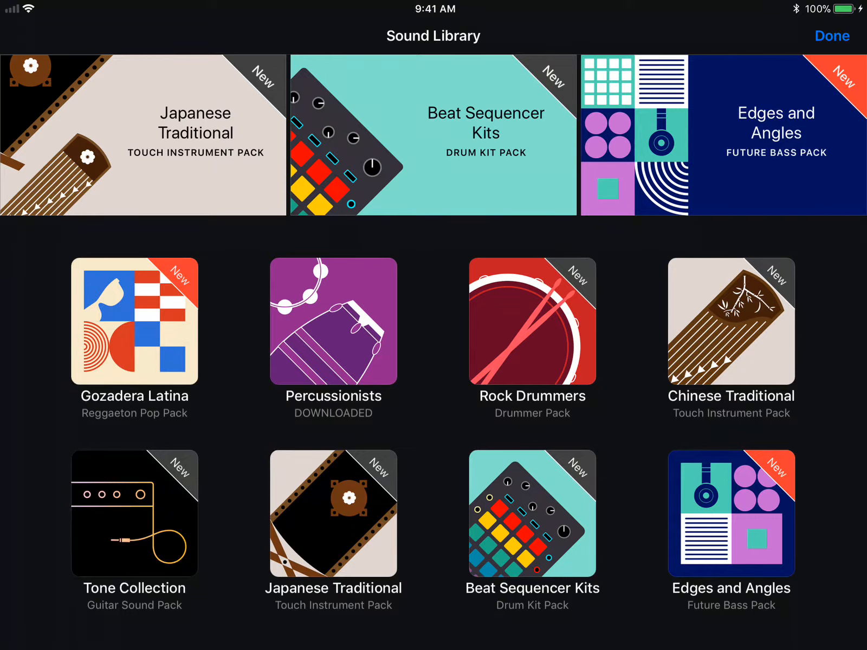
pyautogui.click(831, 36)
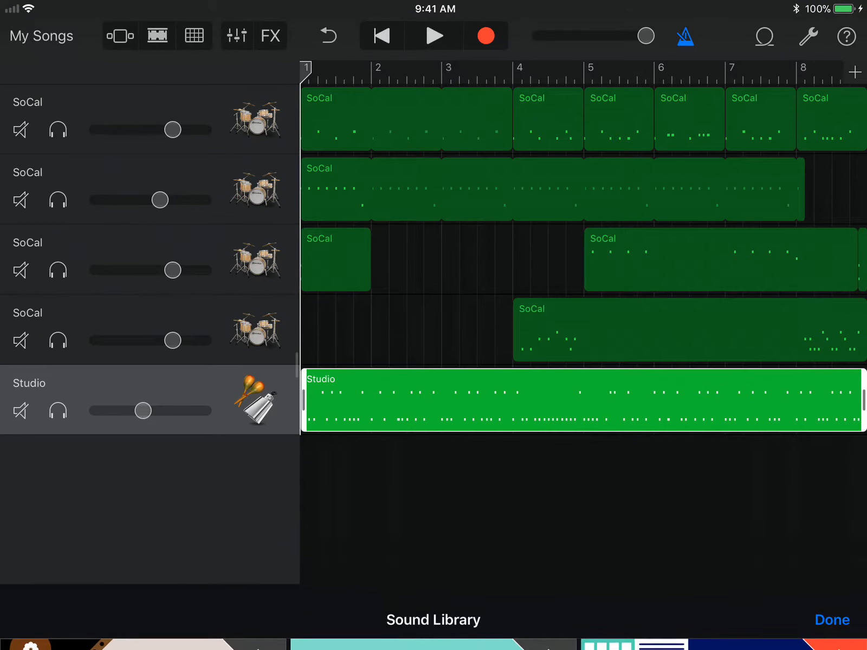
# Clear the Slide Guitar filter and narrow the loops to the Percussion instrument.
pyautogui.click(765, 35)
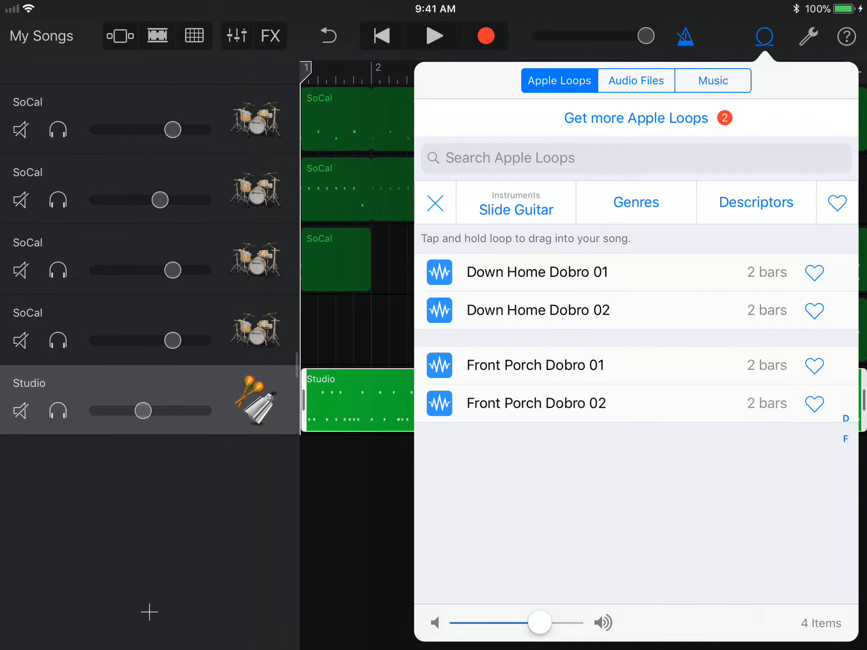
pyautogui.click(436, 203)
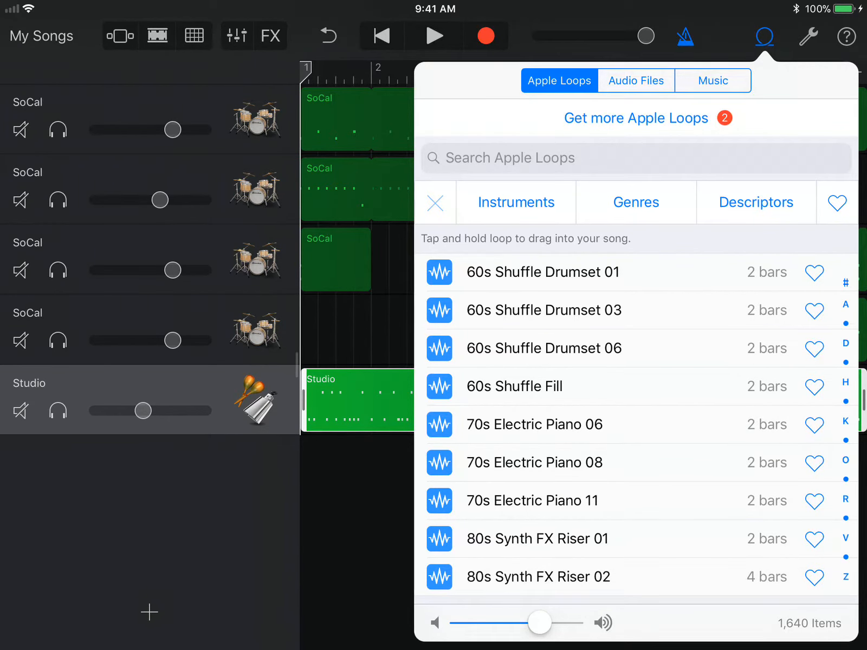
pyautogui.click(553, 157)
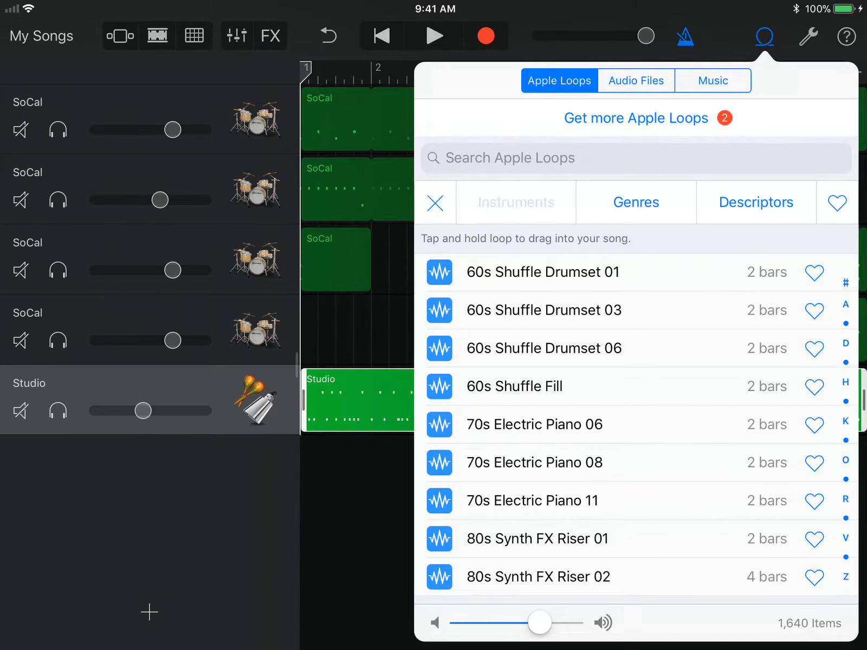
pyautogui.click(516, 201)
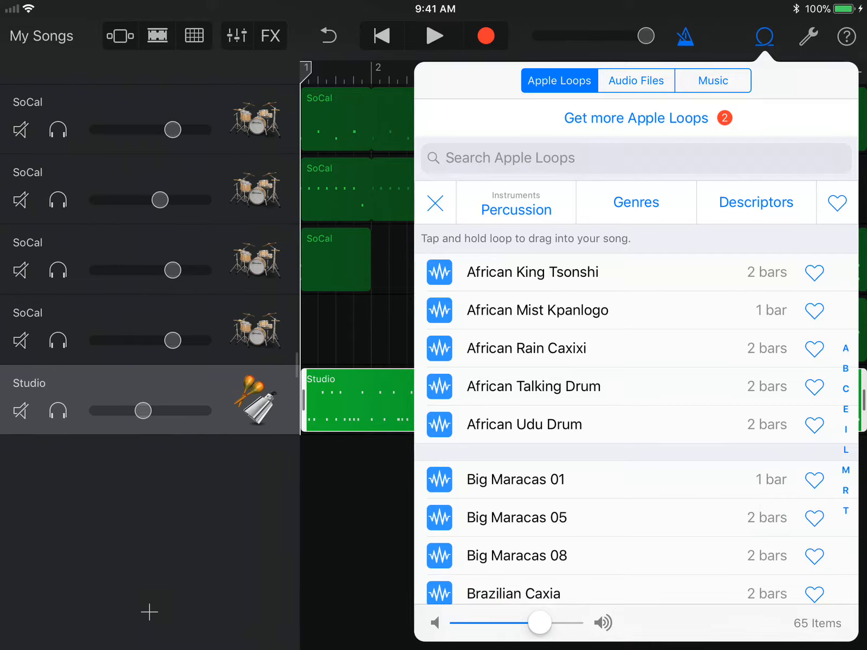
# Preview African Rain Caxixi, mark it as a favourite and view the Favorites list.
pyautogui.click(527, 348)
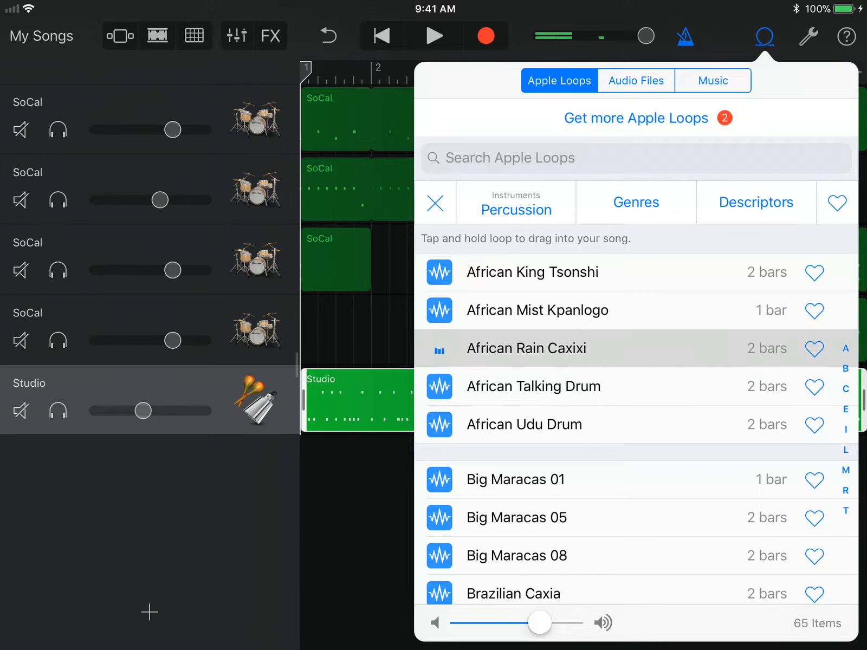
pyautogui.click(526, 347)
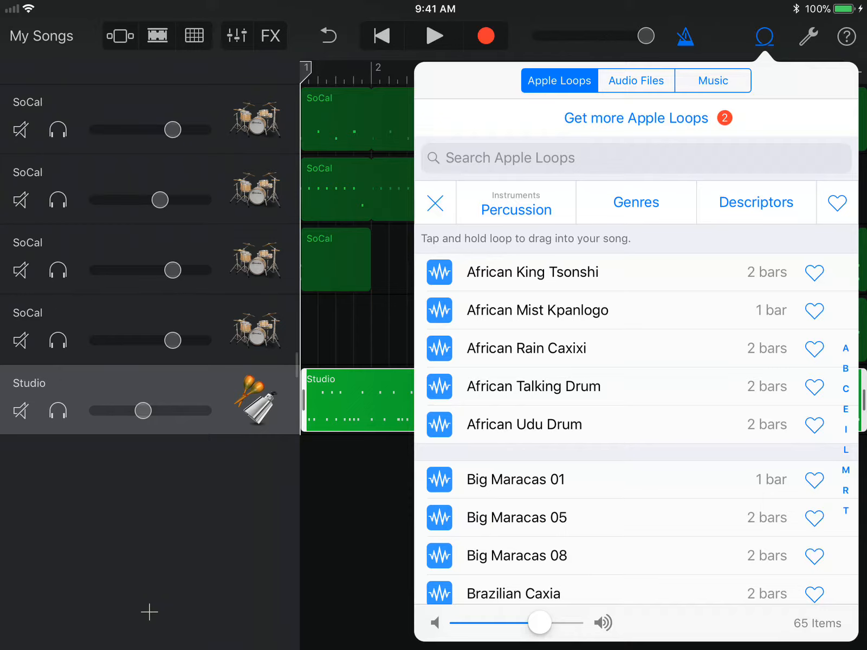
pyautogui.click(813, 348)
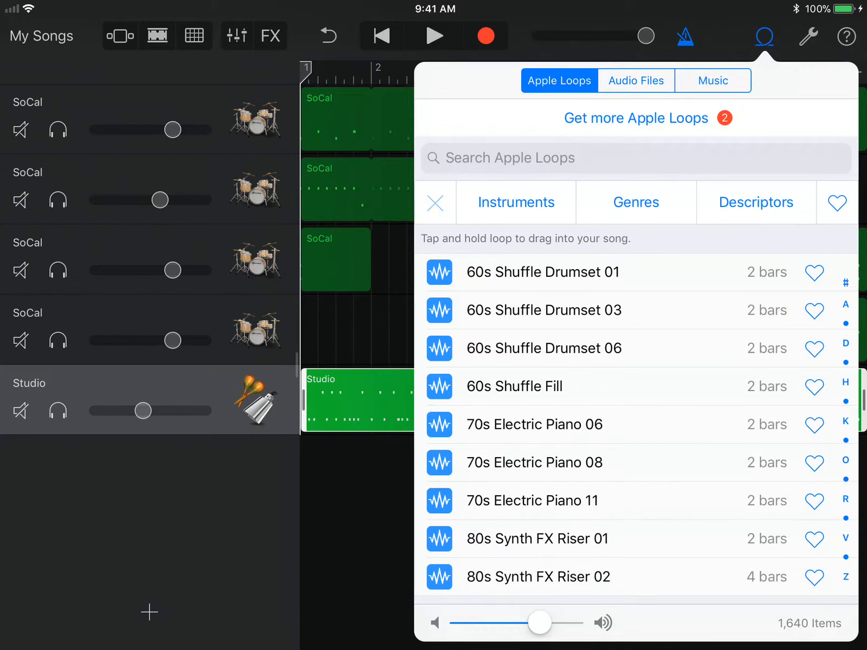
pyautogui.click(836, 202)
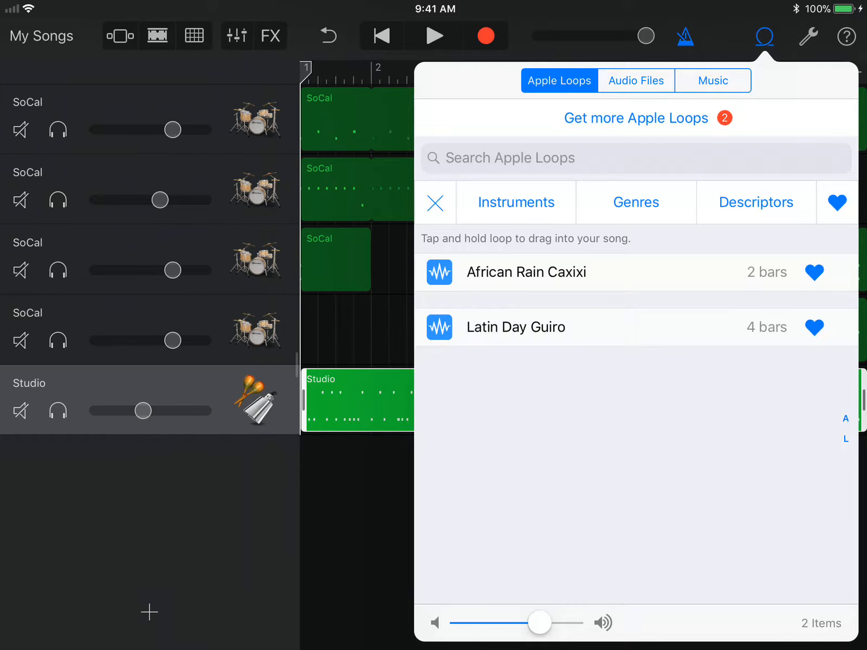
# Return to the full Percussion loop list and scroll further down it.
pyautogui.click(837, 202)
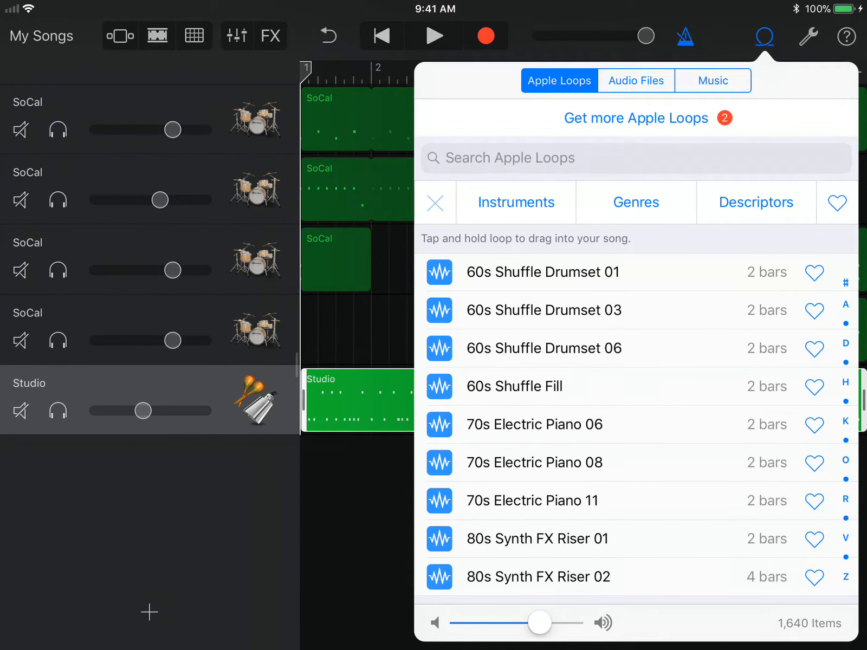
pyautogui.click(514, 202)
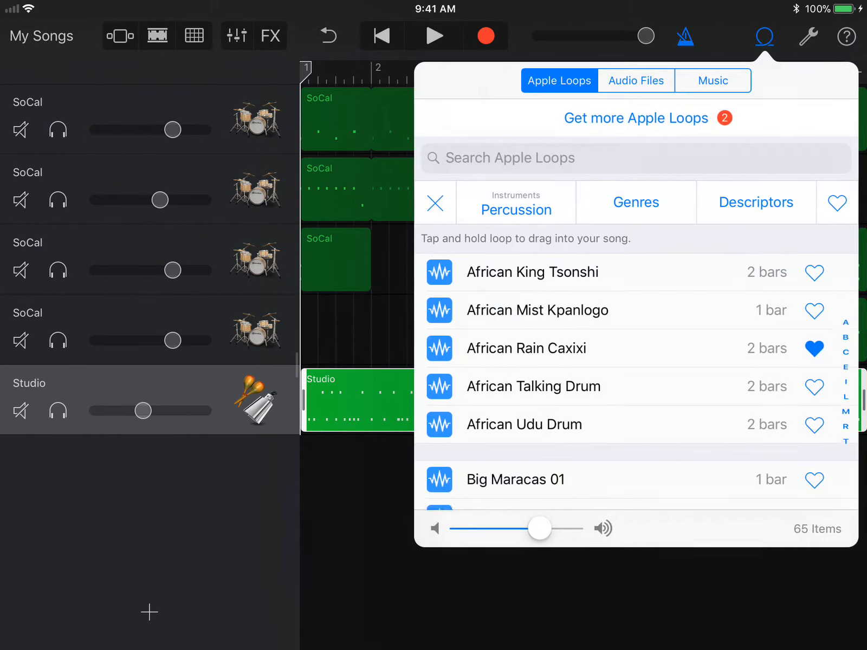
pyautogui.scroll(-3)
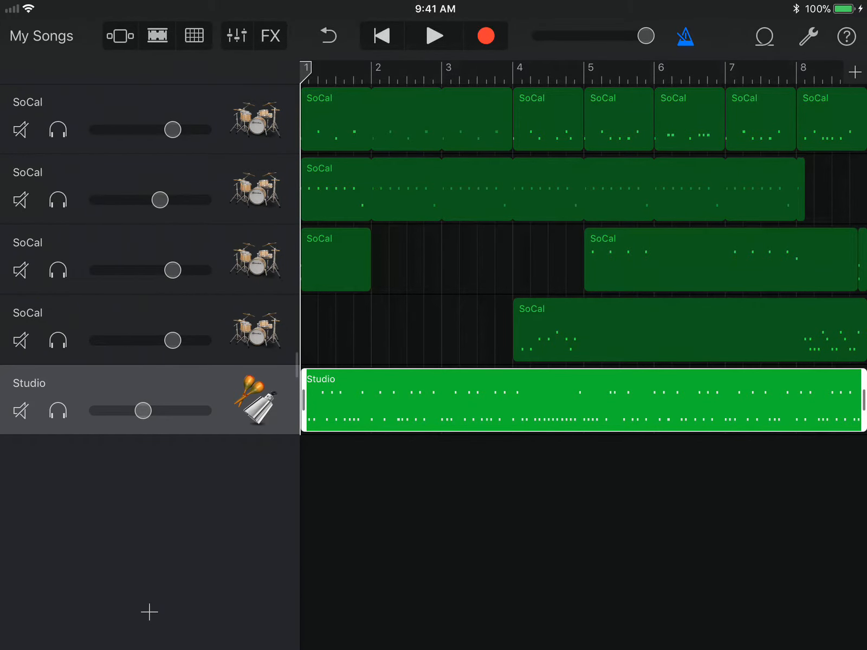
# With the song playing, audition Big Maracas 01, 05 and 08, then return to the tracks.
pyautogui.click(434, 35)
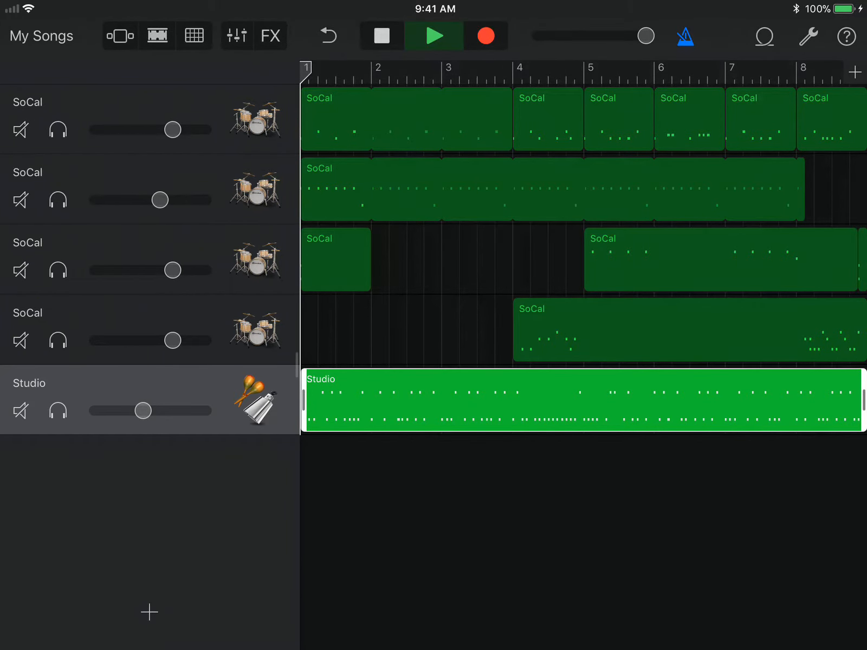
pyautogui.click(765, 36)
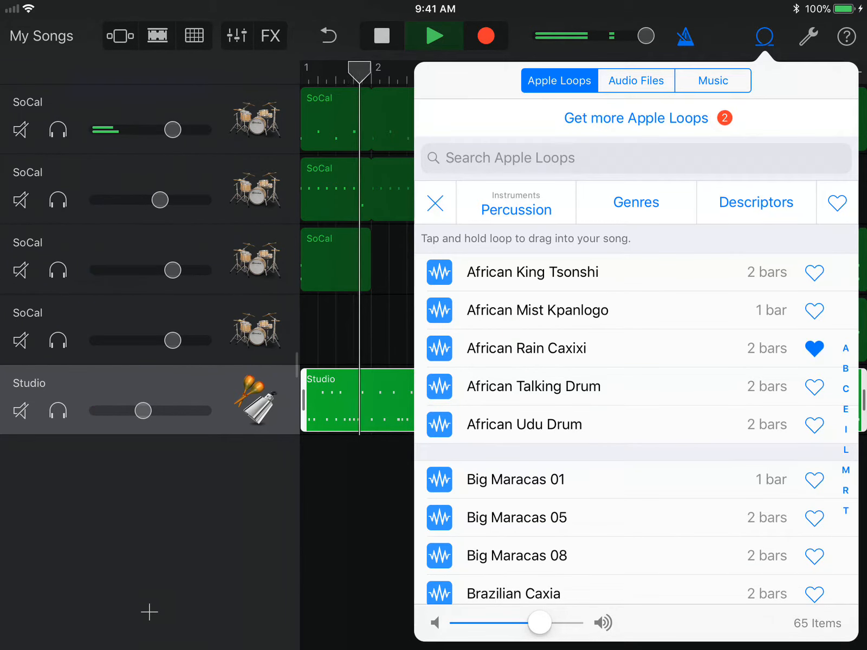
pyautogui.click(531, 348)
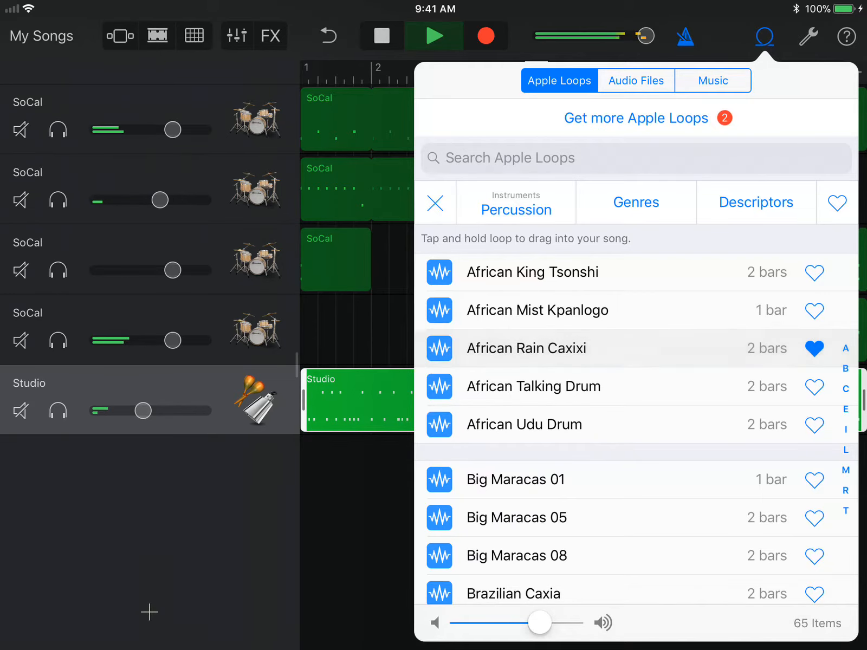
pyautogui.click(514, 479)
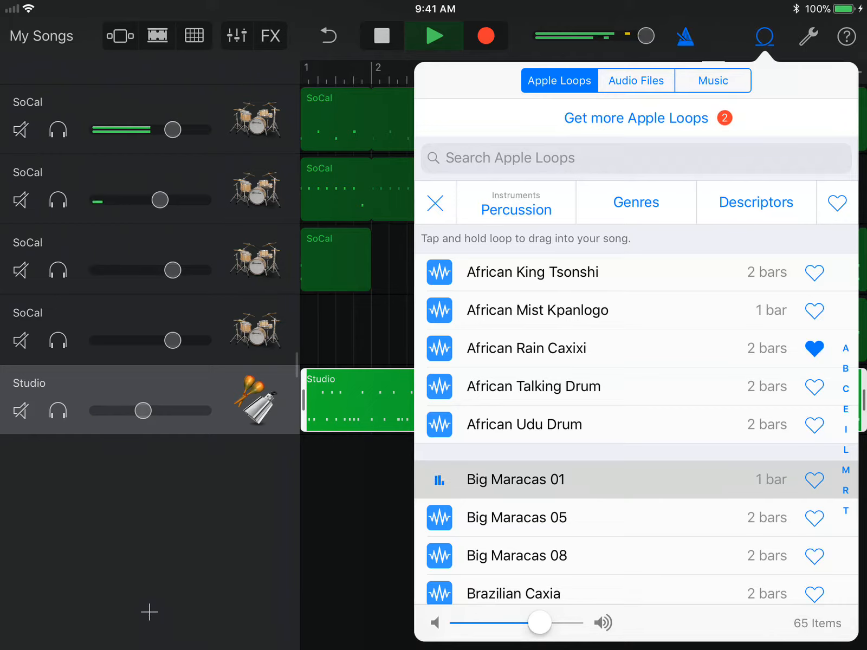
pyautogui.click(517, 518)
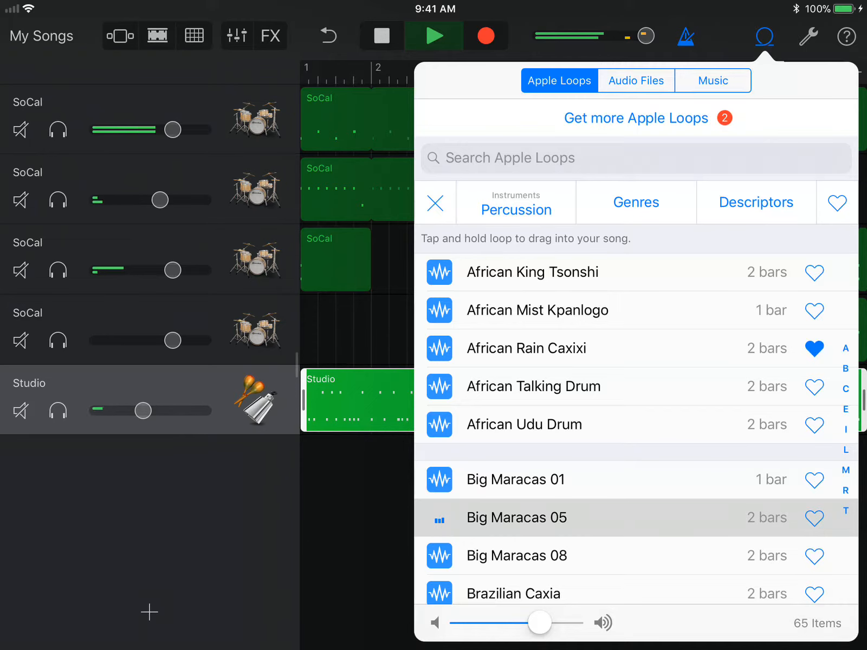
pyautogui.click(517, 555)
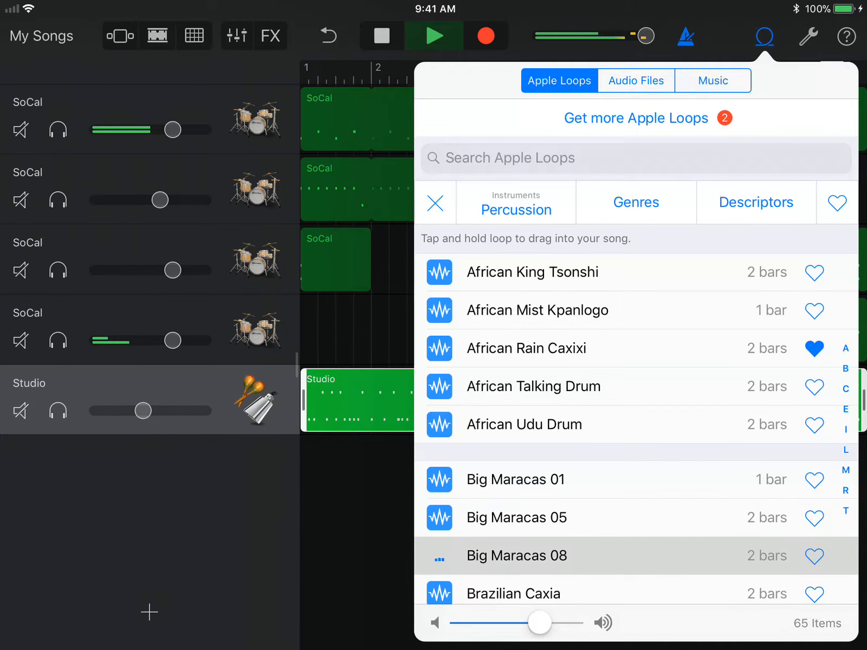
pyautogui.click(433, 35)
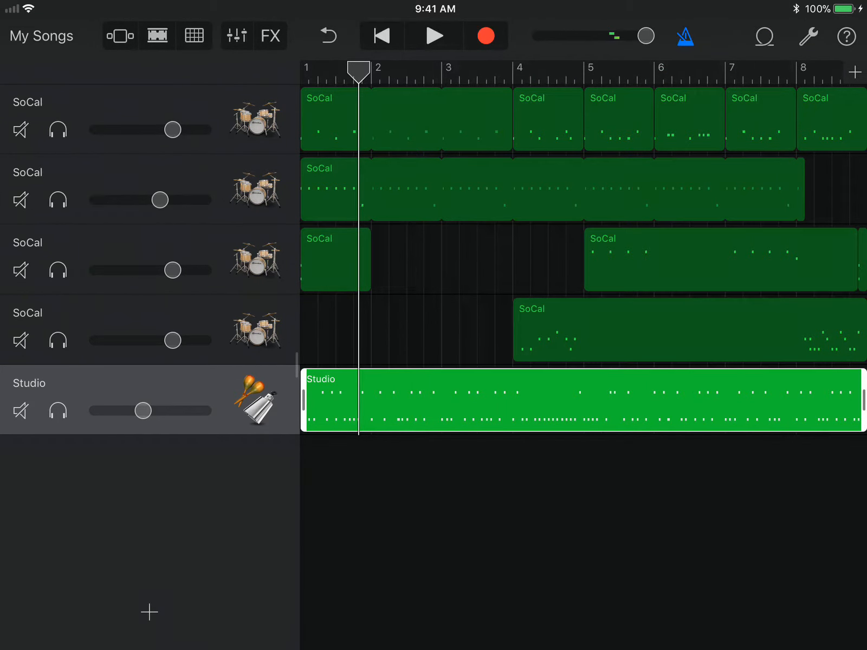
# Add Big Maracas 08 as a new track and trim its region to the first two bars.
pyautogui.click(763, 36)
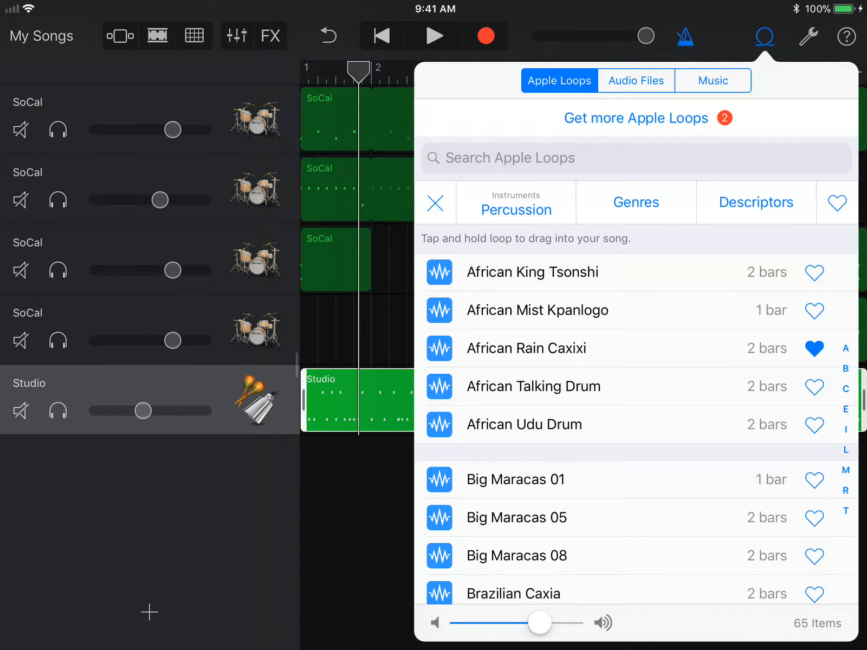
pyautogui.click(515, 556)
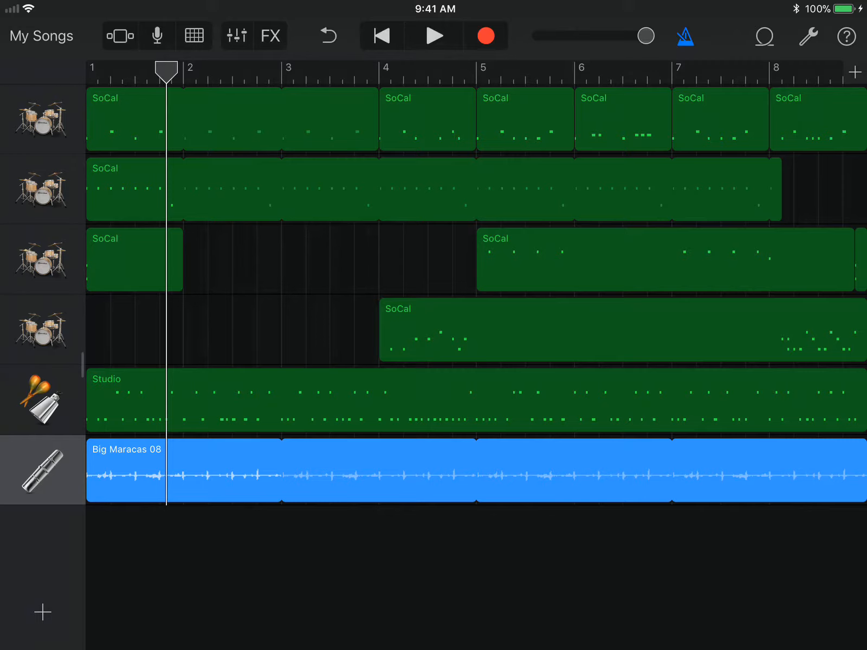
pyautogui.click(435, 36)
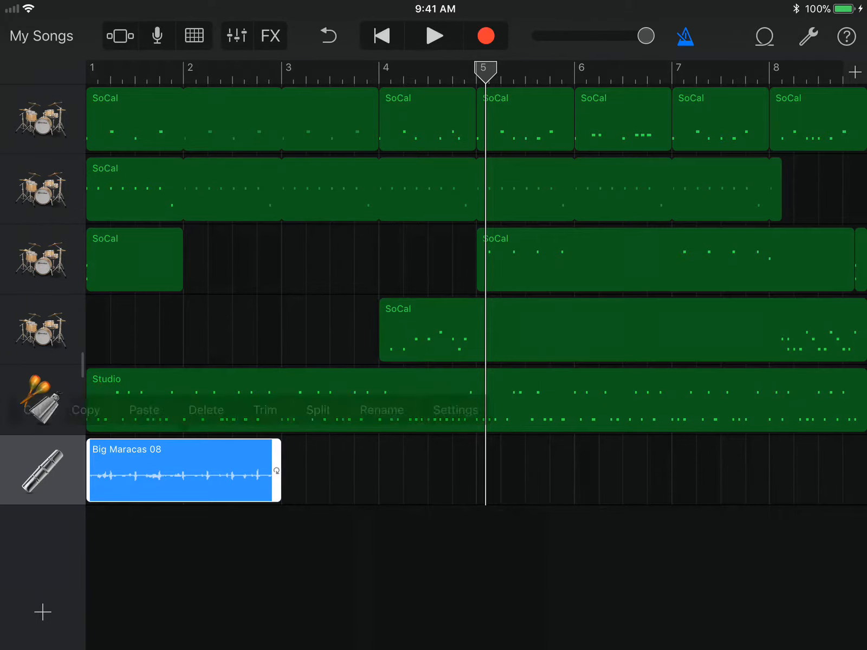
# Copy the maracas region to bar 5 and play the song back to hear it.
pyautogui.click(183, 470)
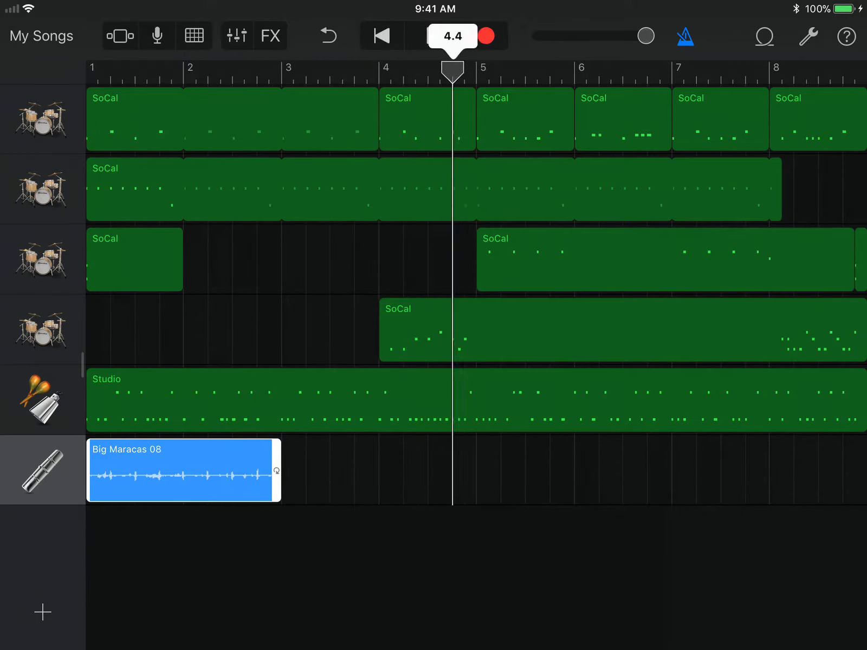
pyautogui.click(553, 475)
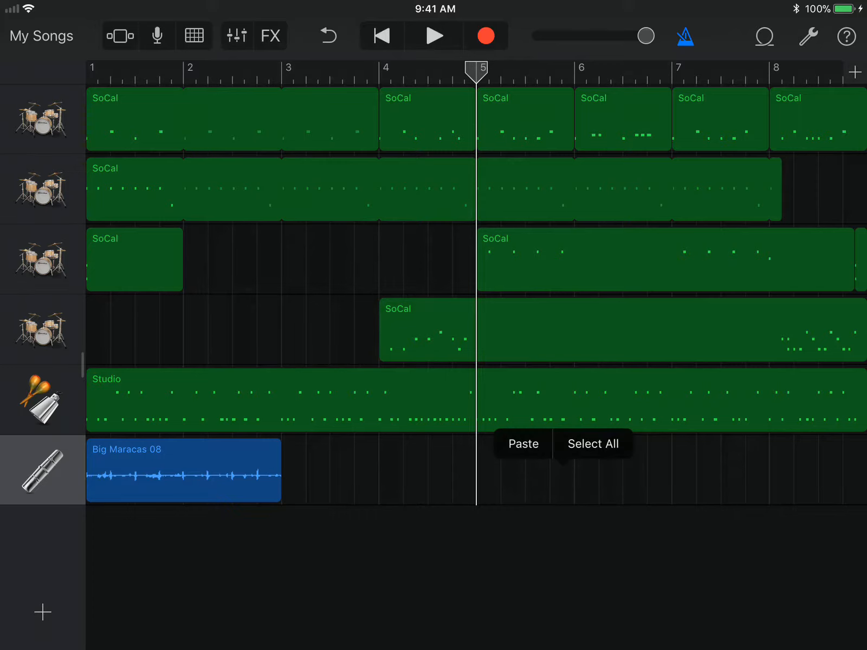
pyautogui.click(522, 444)
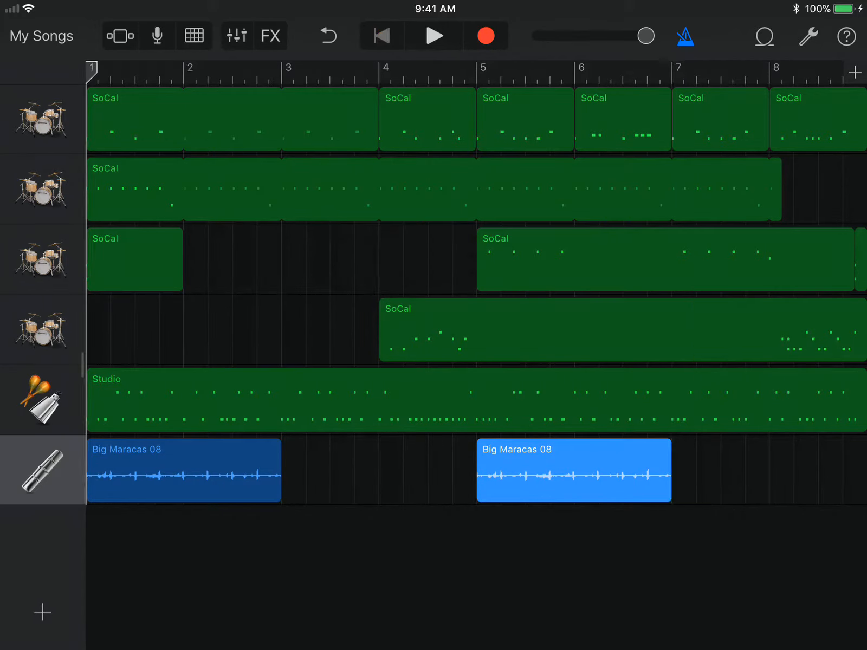
pyautogui.click(434, 36)
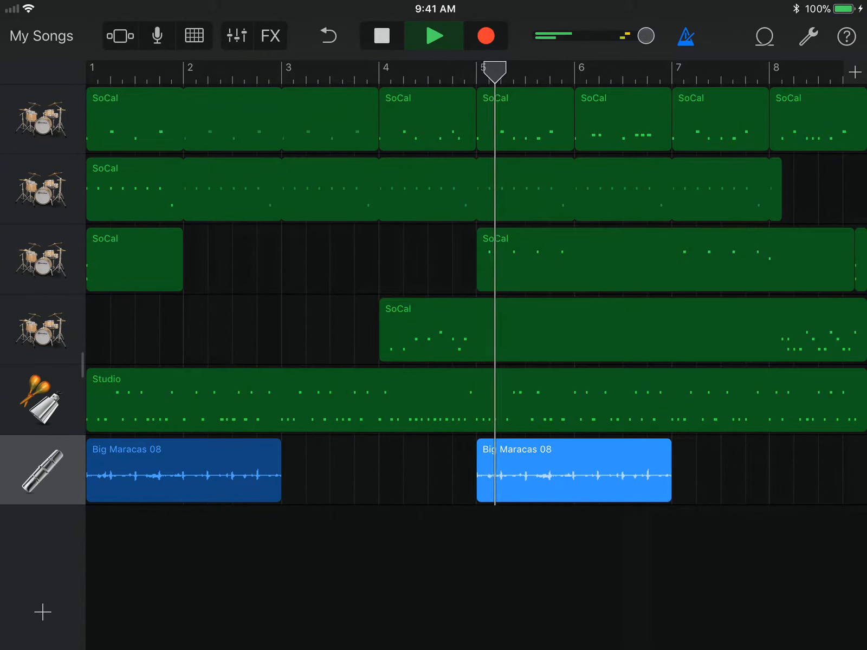
pyautogui.click(381, 36)
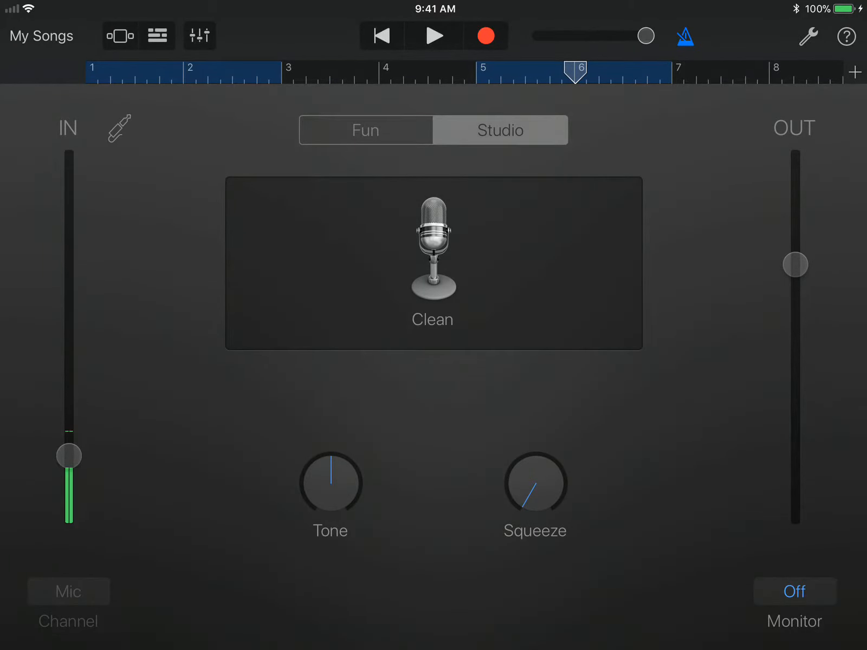
# Delete the Big Maracas 08 track from the Tracks view.
pyautogui.click(157, 36)
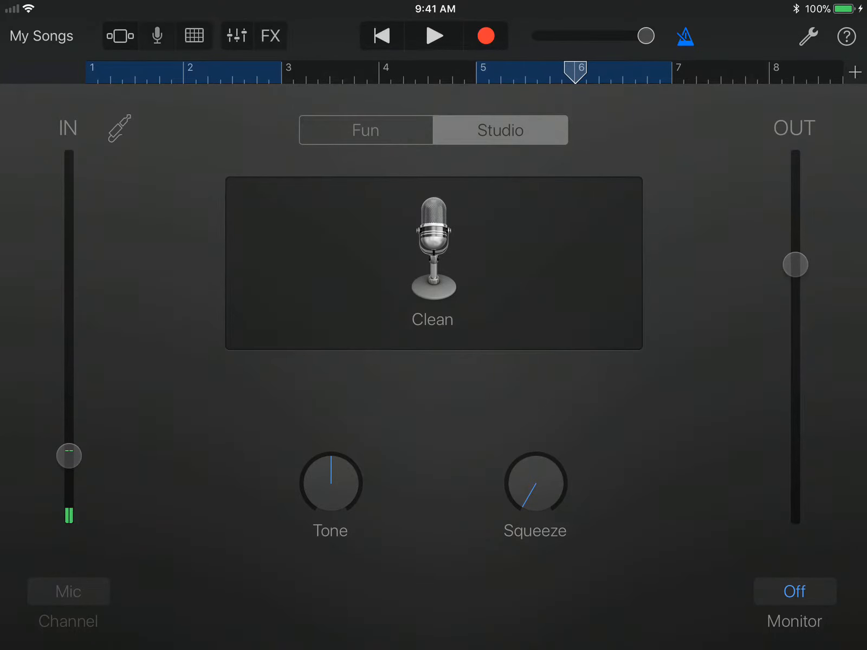
pyautogui.click(194, 36)
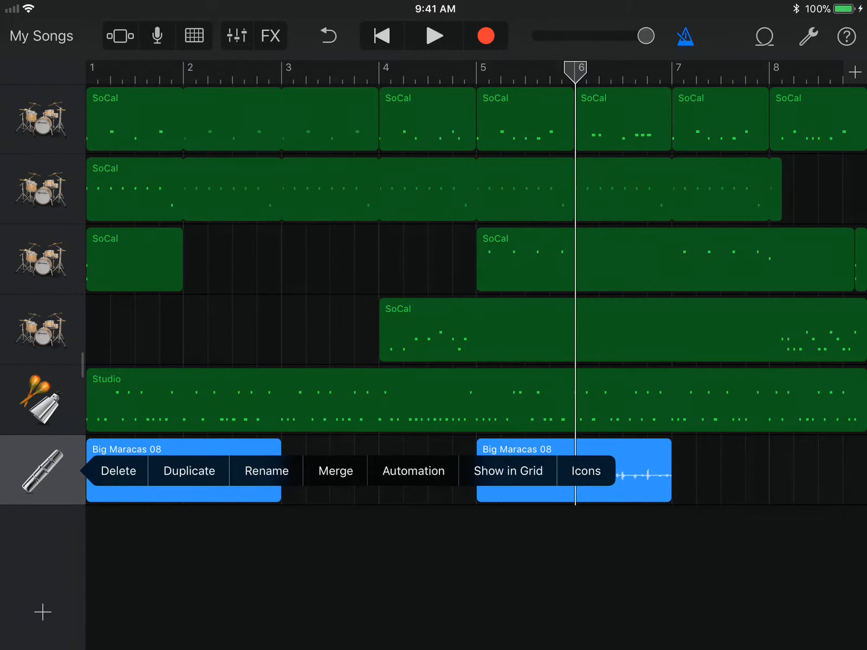
pyautogui.click(117, 471)
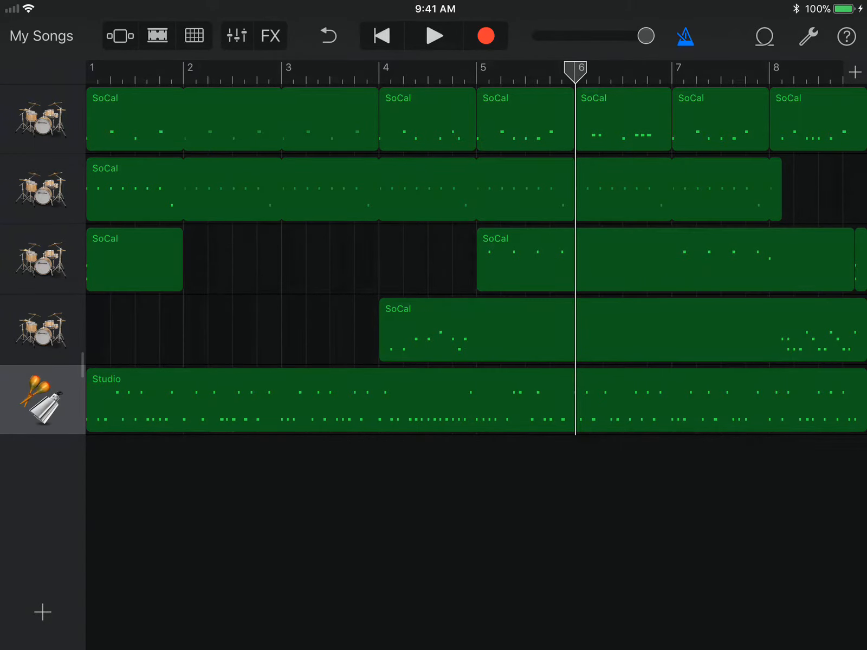